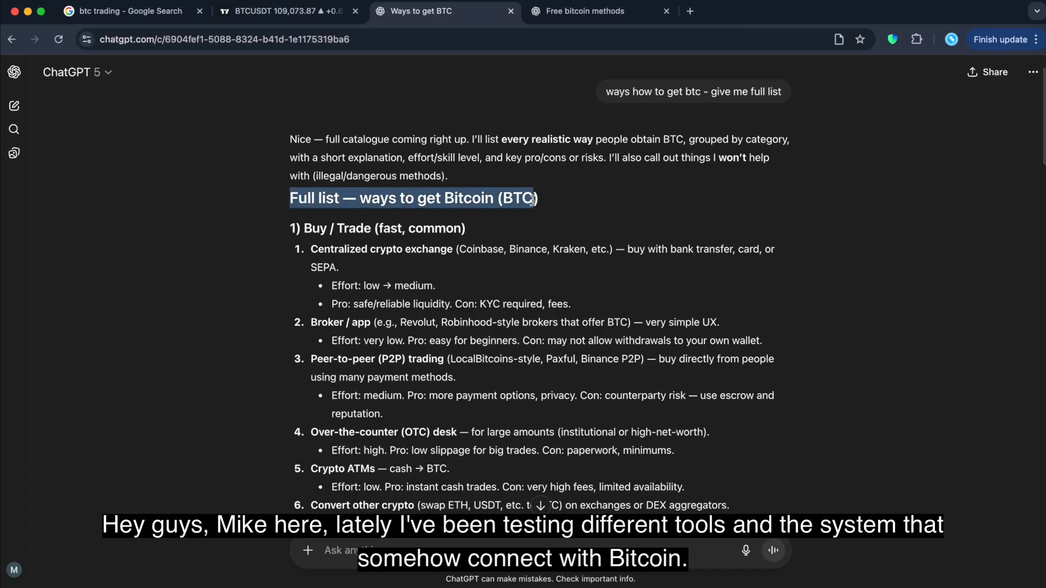
Review ChatGPT's answers on getting bitcoin and the Free bitcoin methods chat down to its safety checklist.
{"action": "scroll", "scroll_direction": "down", "scroll_amount": 3}
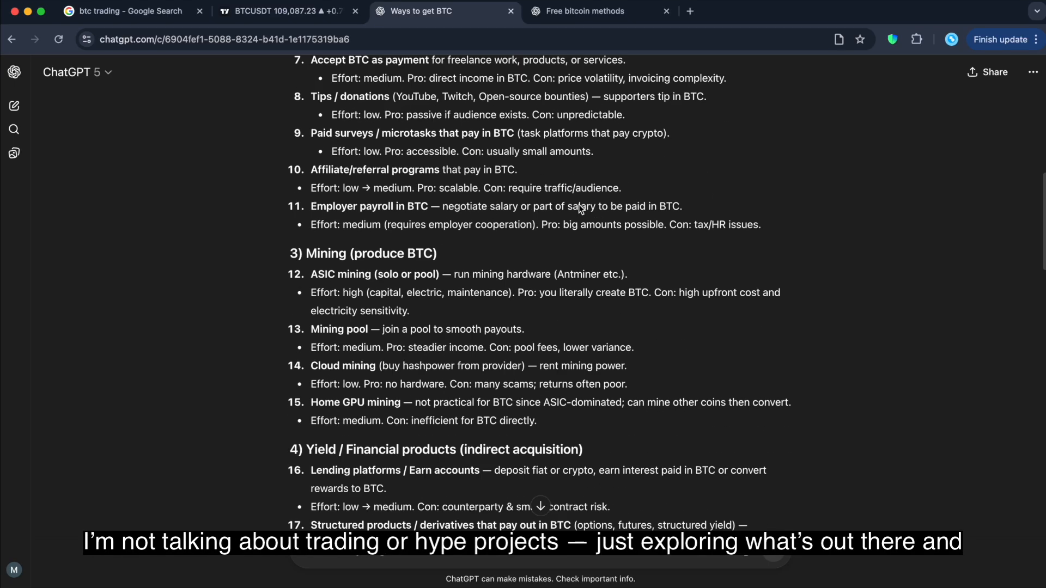
{"action": "scroll", "scroll_direction": "down", "scroll_amount": 3}
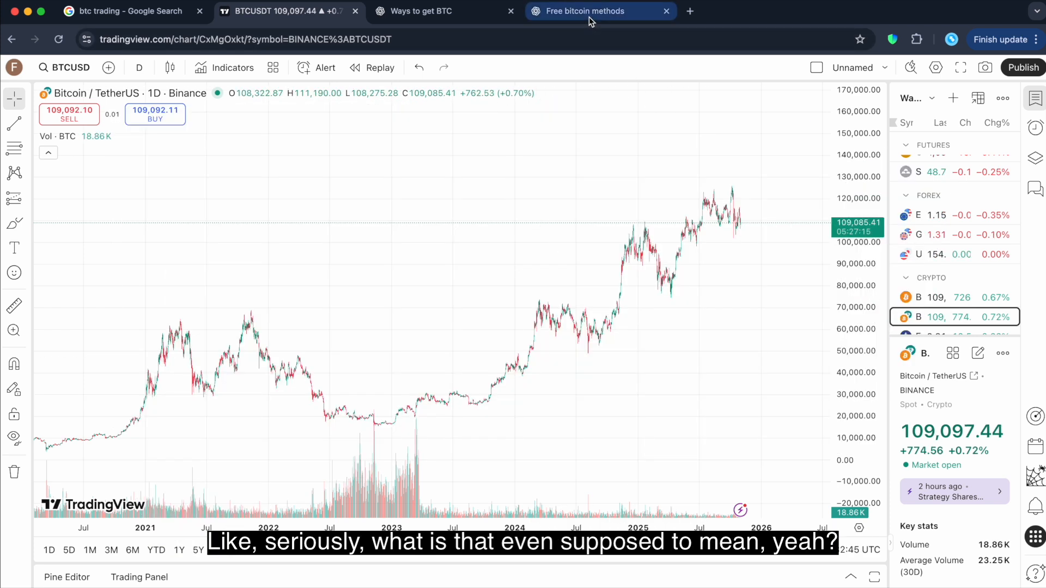
{"action": "left_click", "coordinate": [586, 11]}
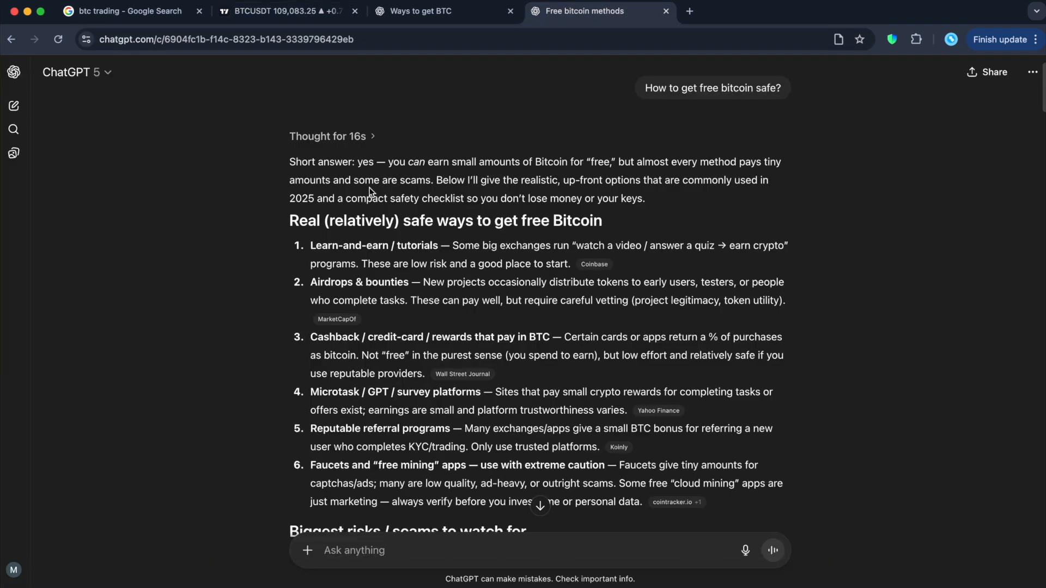
{"action": "left_click_drag", "start_coordinate": [289, 161], "coordinate": [608, 161]}
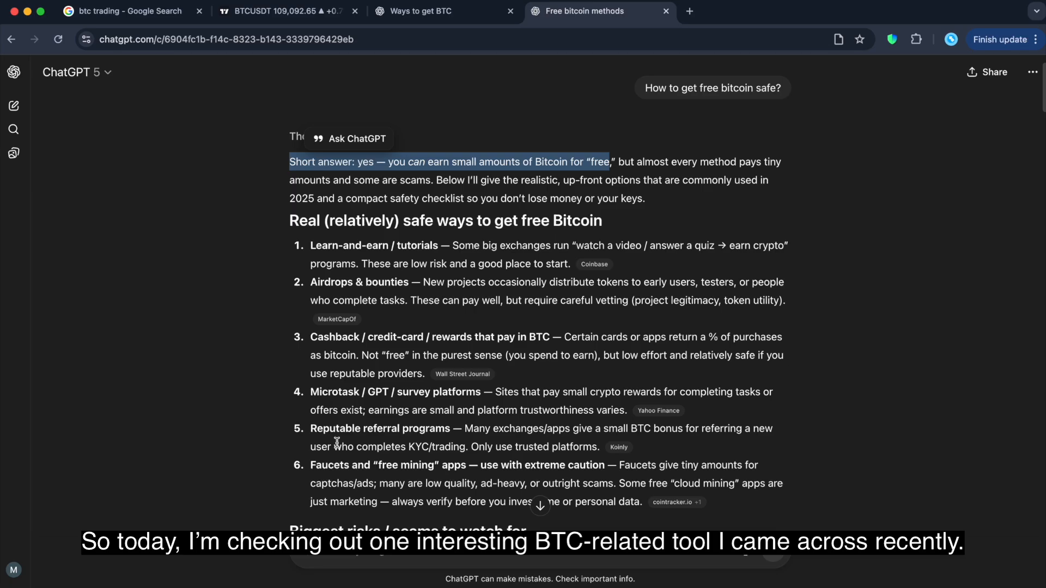
{"action": "scroll", "scroll_direction": "down", "scroll_amount": 3}
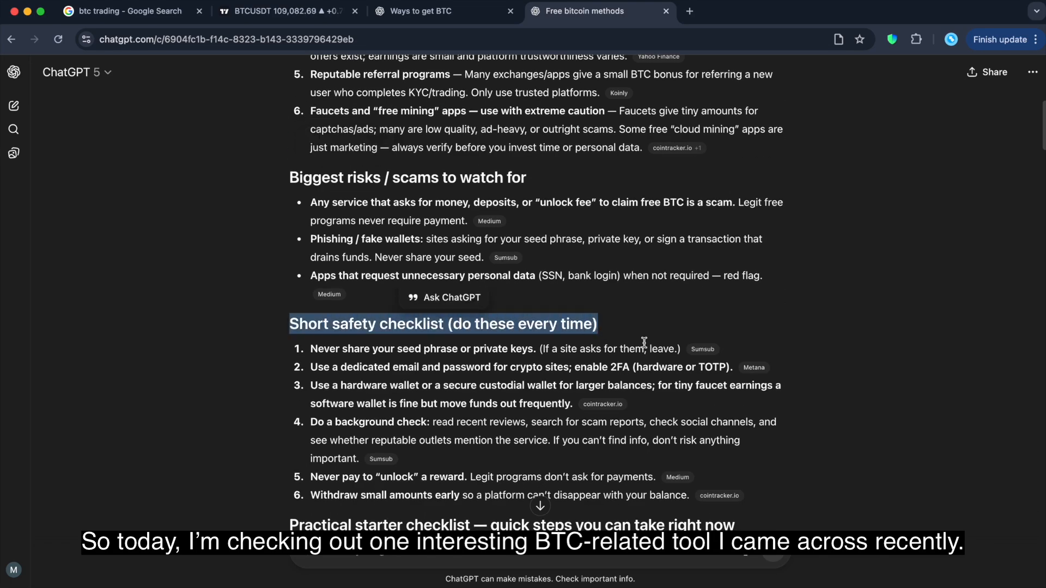
{"action": "scroll", "scroll_direction": "down", "scroll_amount": 3}
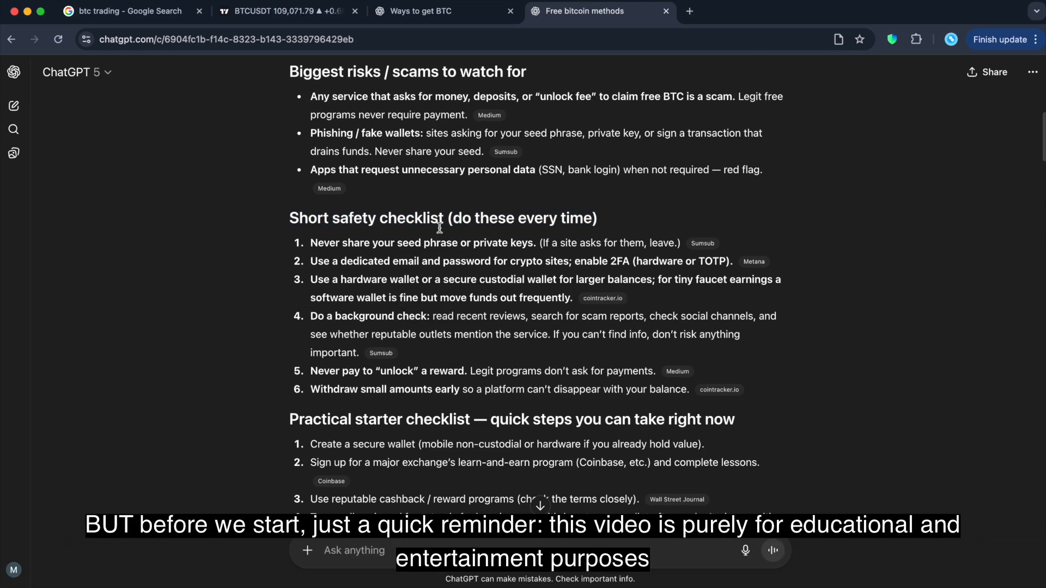
{"action": "scroll", "scroll_direction": "down", "scroll_amount": 3}
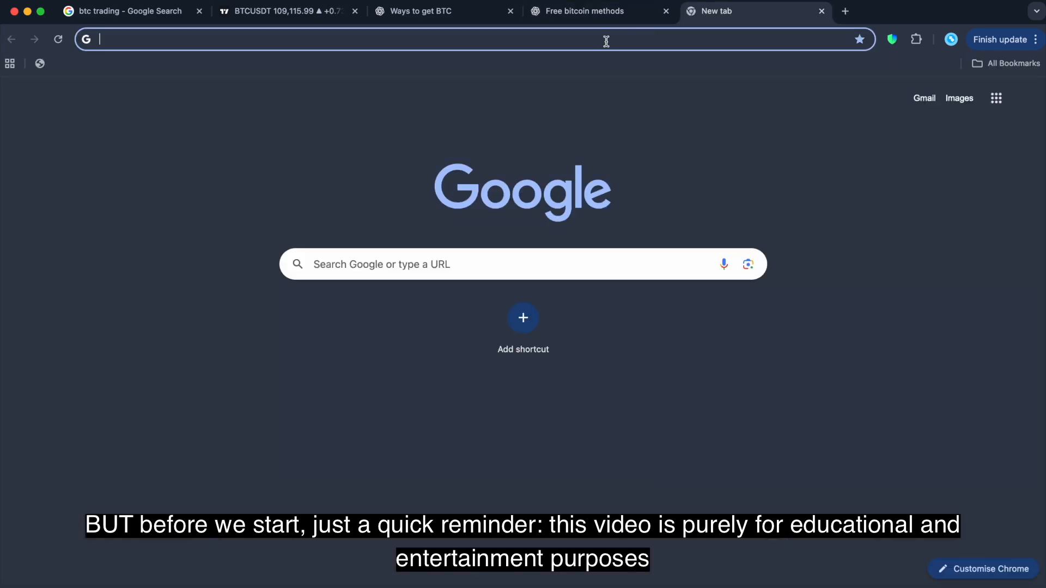
{"action": "type", "text": "https://t.me/Stacksby"}
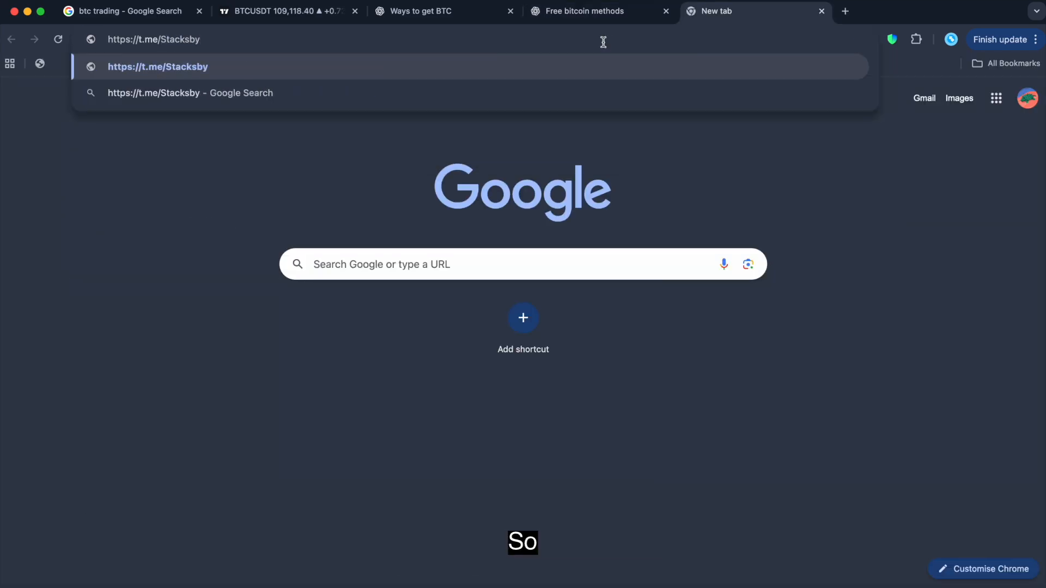
{"action": "key", "text": "Enter"}
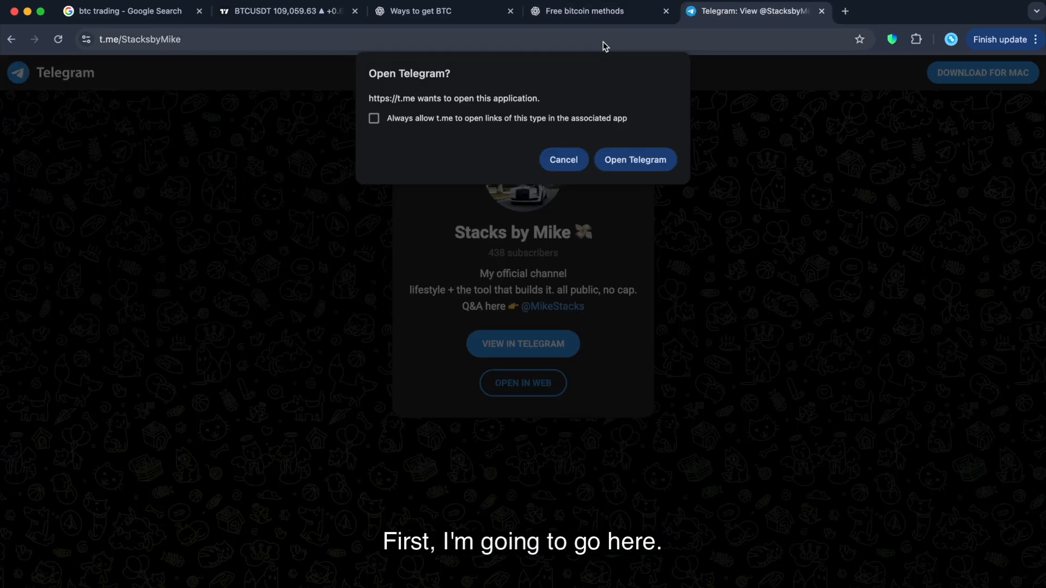
{"action": "left_click", "coordinate": [563, 159]}
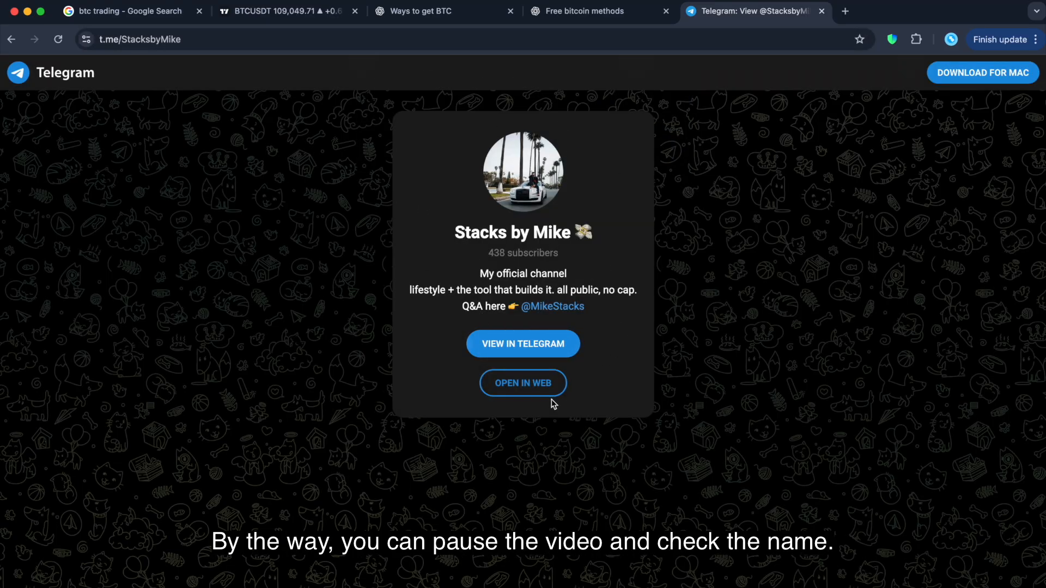
{"action": "left_click", "coordinate": [523, 383]}
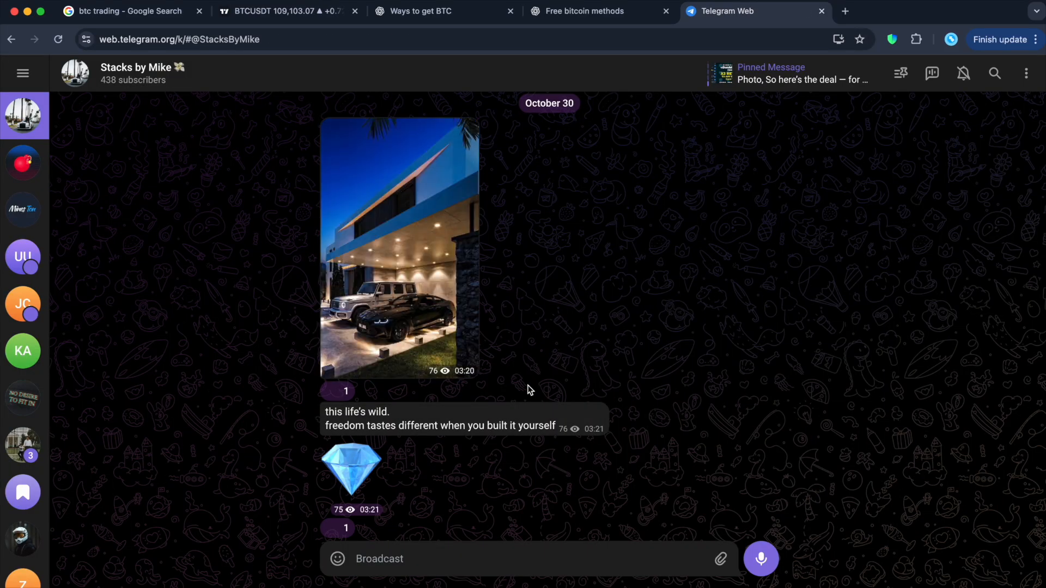
{"action": "scroll", "scroll_direction": "up", "scroll_amount": 3}
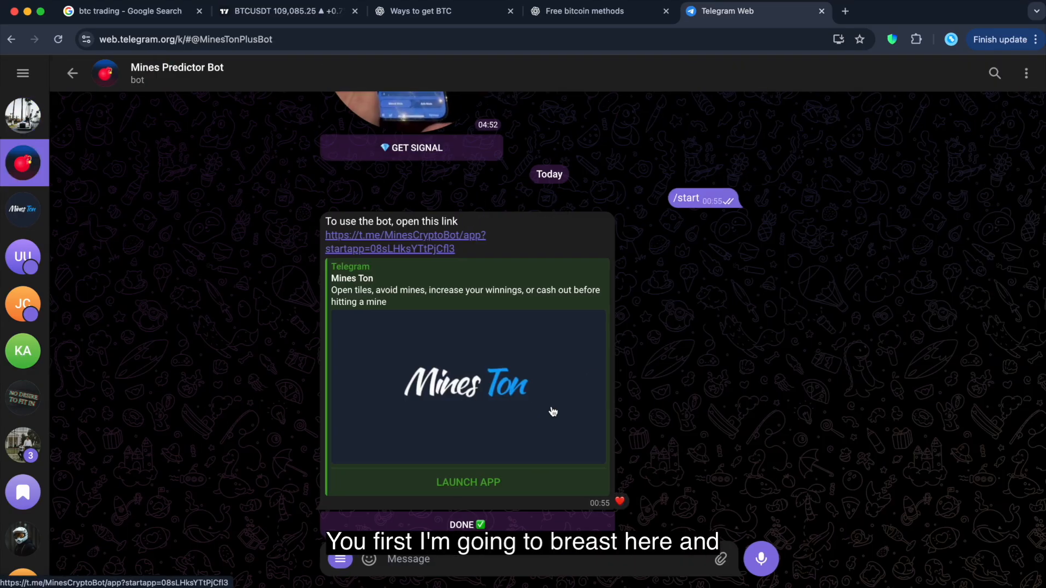
Launch the Mines Ton app from the bot and show its Fairness seeds panel.
{"action": "left_click", "coordinate": [469, 481]}
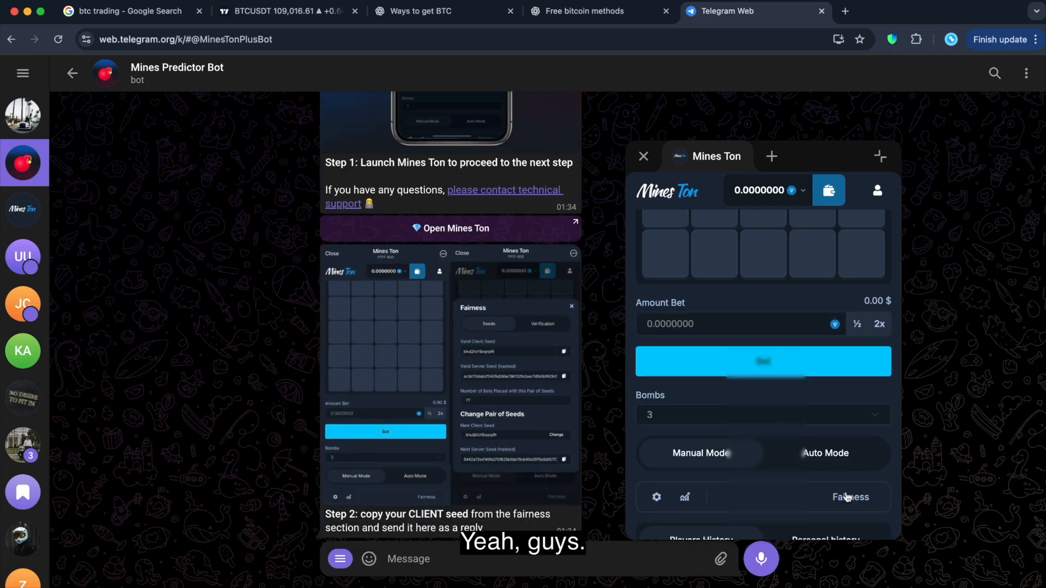
{"action": "left_click", "coordinate": [850, 497]}
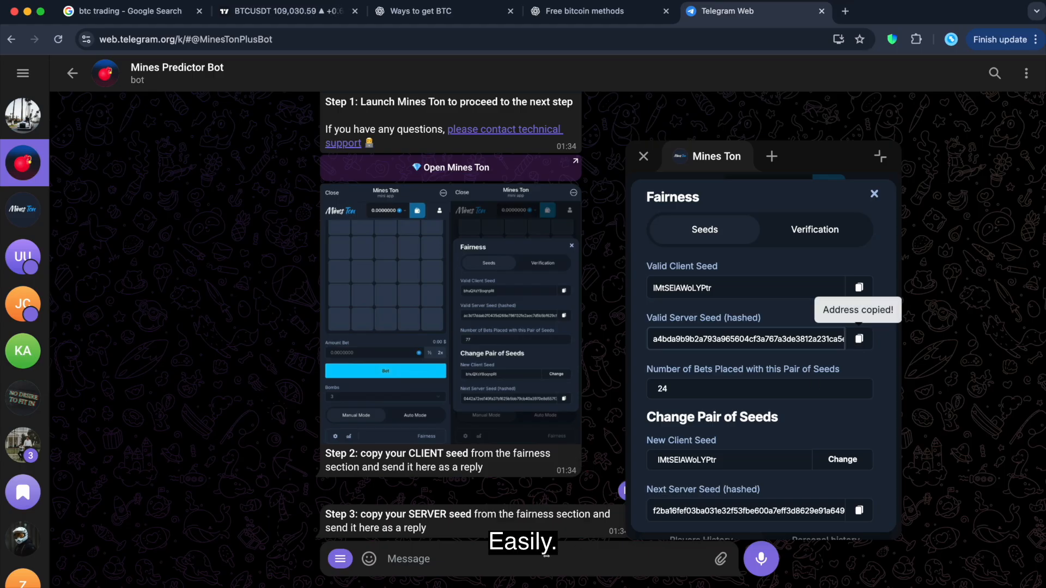
Reply to the bot with the seed and a bet count of 24 to get a signal grid.
{"action": "left_click", "coordinate": [859, 339]}
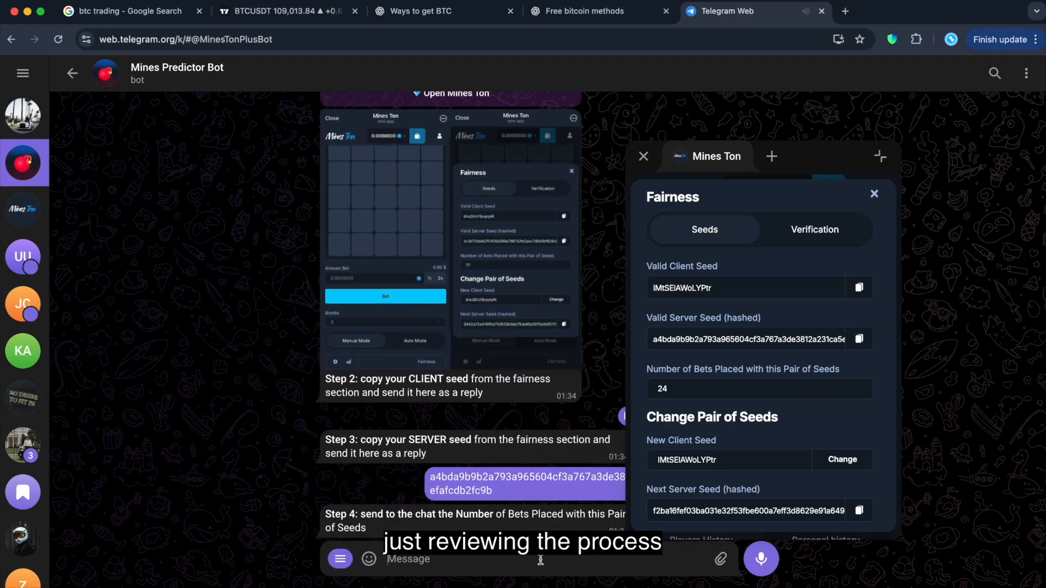
{"action": "type", "text": "24"}
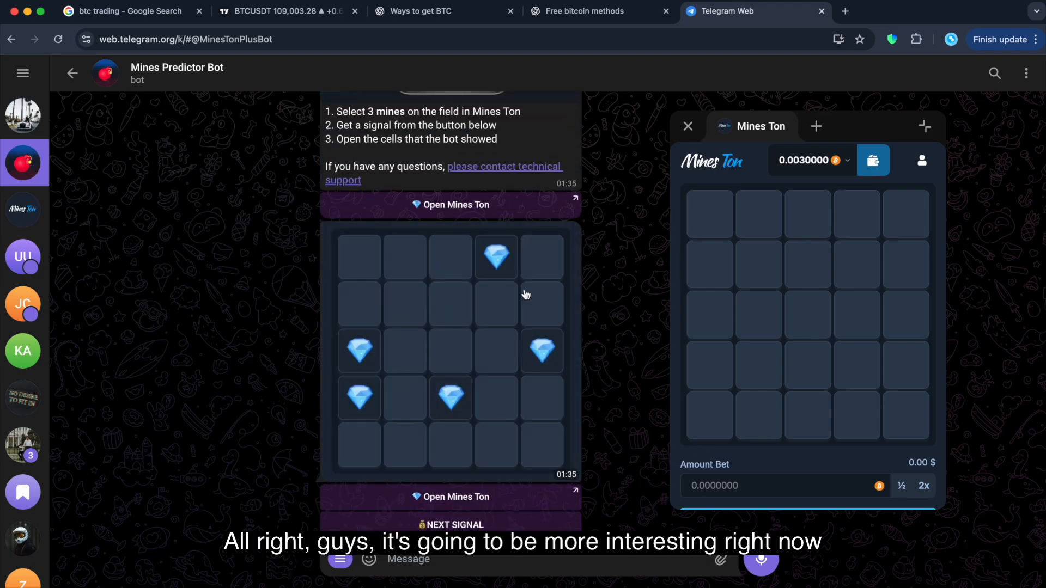
Bet 0.003 on the signalled cells, then reach the Mines Ton BTC withdrawal form.
{"action": "type", "text": "0.003"}
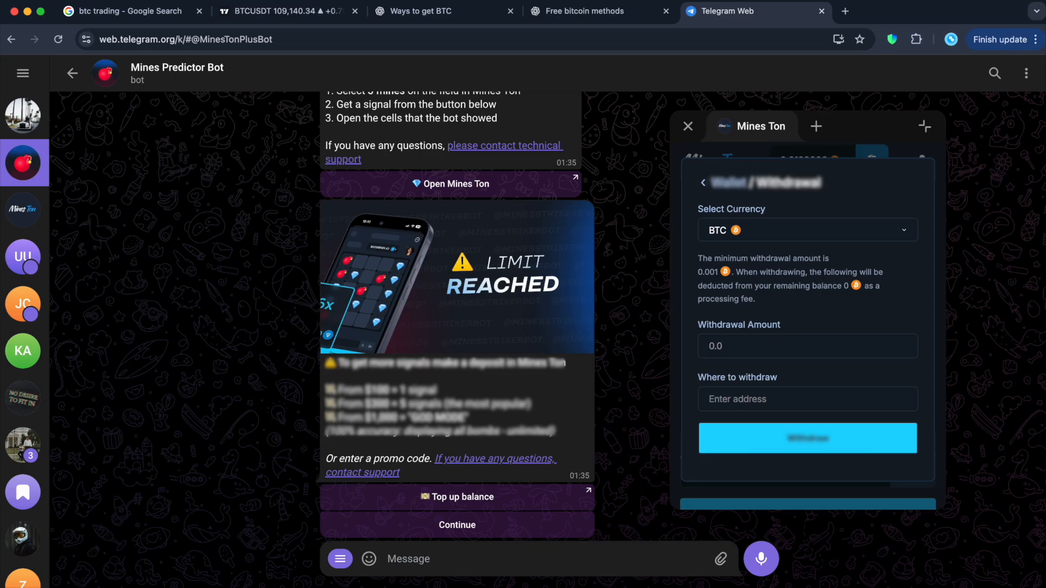
Enter a 0.011 BTC withdrawal amount and unlock the Trust Wallet extension with its password.
{"action": "type", "text": "0.011"}
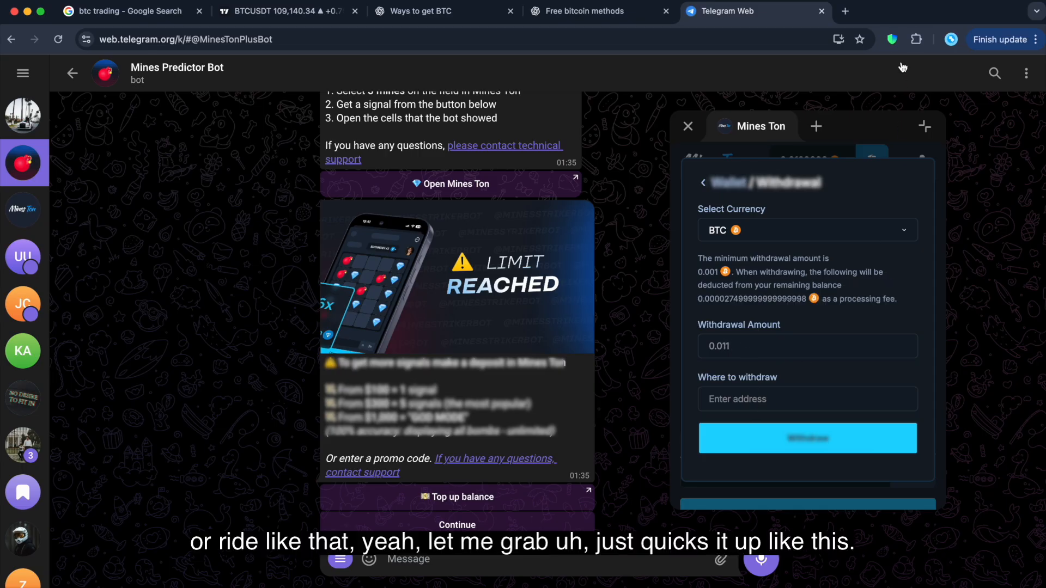
{"action": "left_click", "coordinate": [889, 39]}
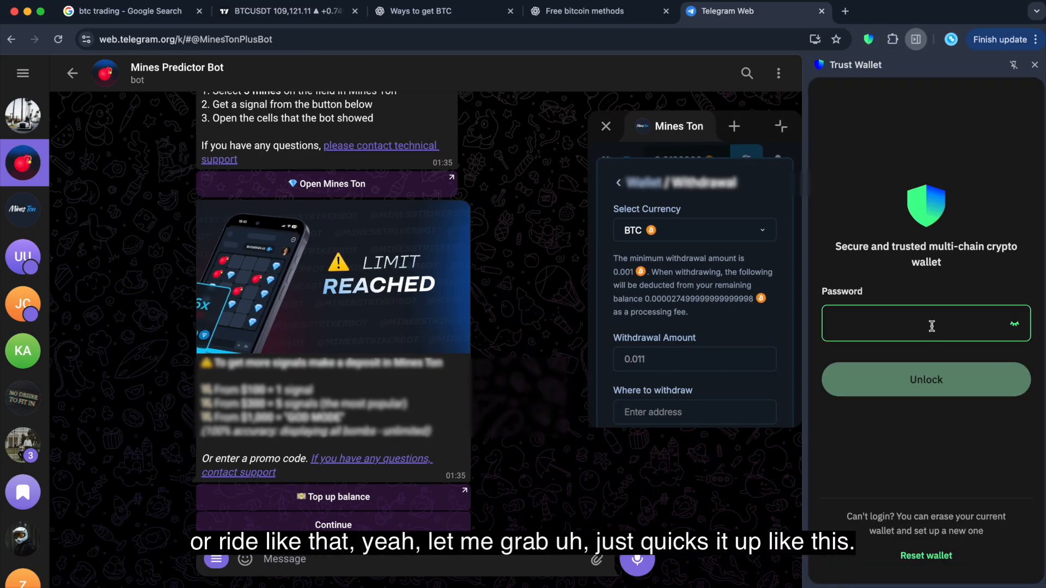
{"action": "type", "text": "••••"}
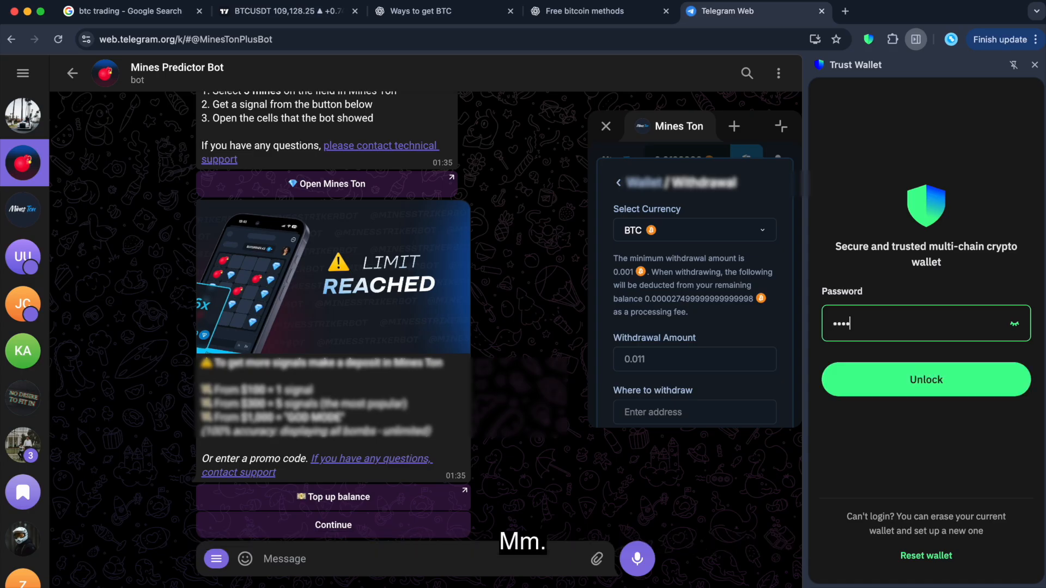
{"action": "left_click", "coordinate": [926, 379]}
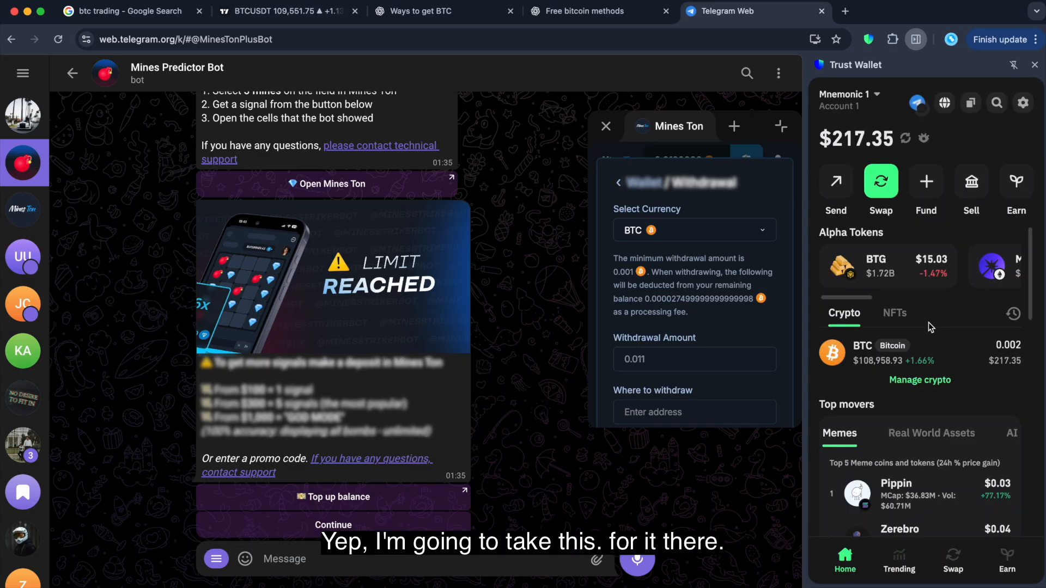
{"action": "mouse_move", "coordinate": [706, 392]}
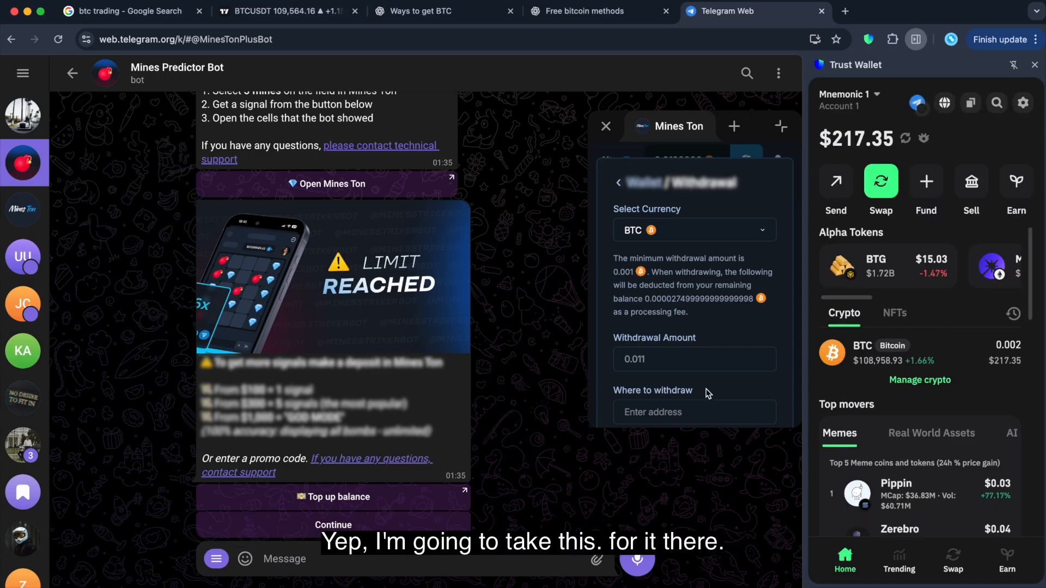
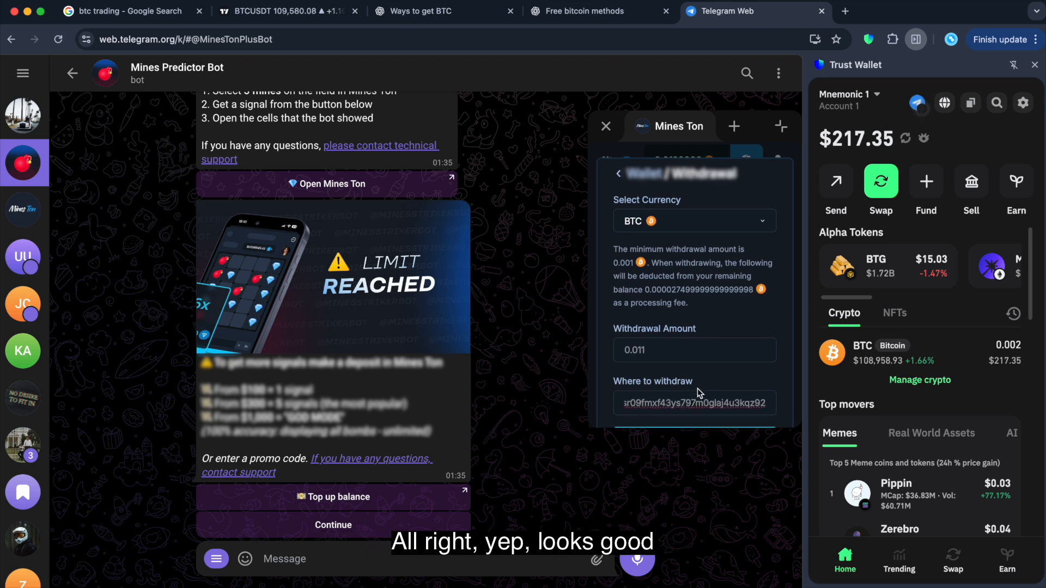
Paste the receiving address and submit the 0.011 BTC withdrawal to the wallet.
{"action": "left_click", "coordinate": [694, 412]}
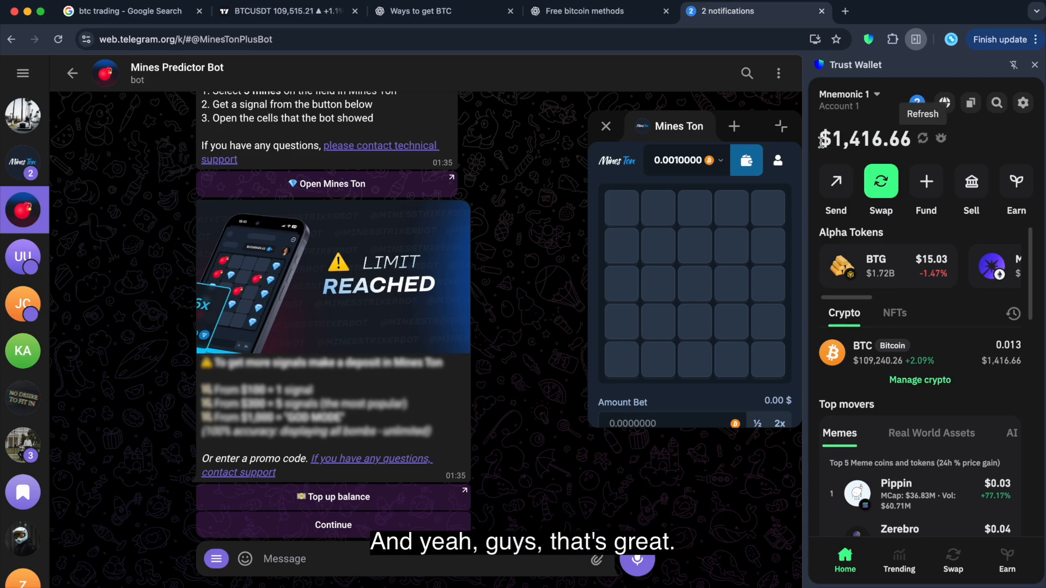
{"action": "mouse_move", "coordinate": [948, 352]}
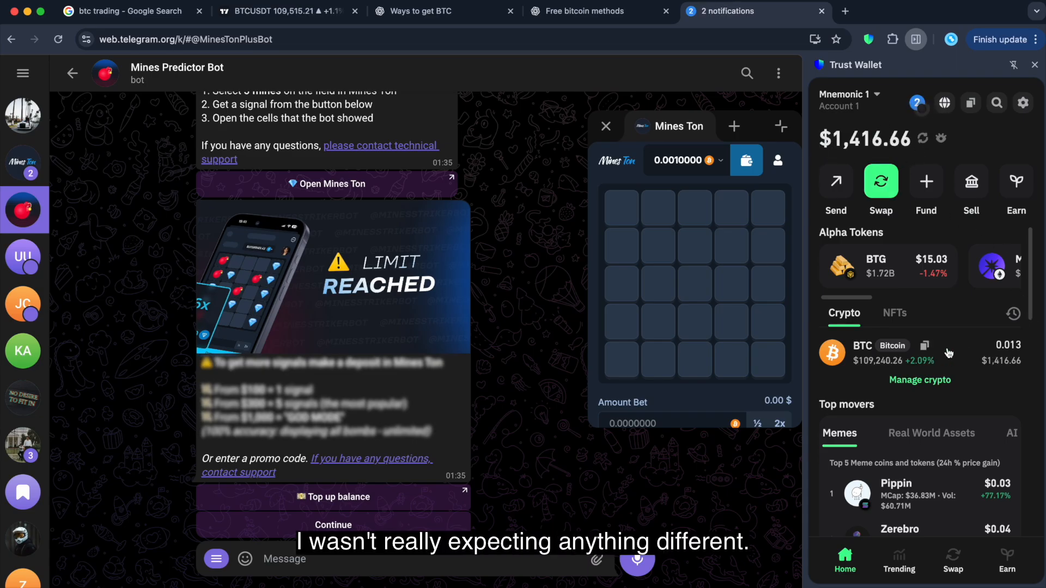
Check the 0.011 BTC receive transaction in Trust Wallet and on the mempool.space explorer.
{"action": "left_click", "coordinate": [862, 350]}
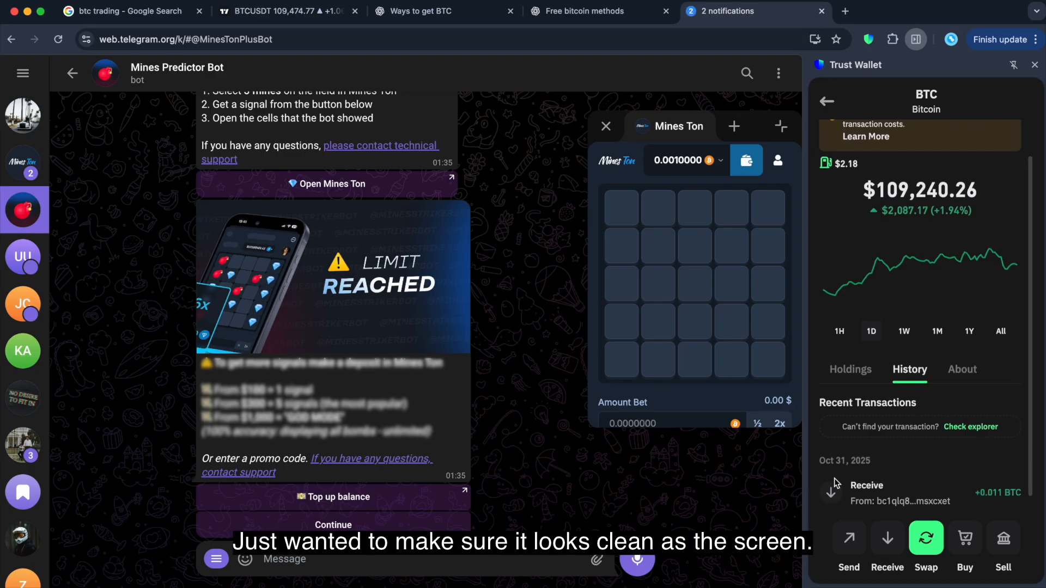
{"action": "left_click", "coordinate": [873, 491]}
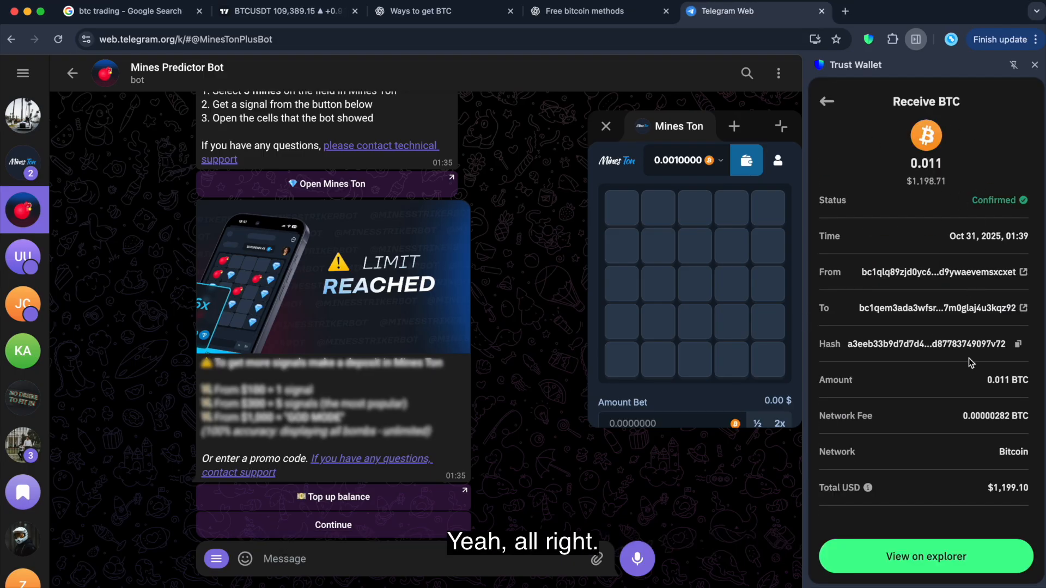
{"action": "left_click", "coordinate": [926, 556]}
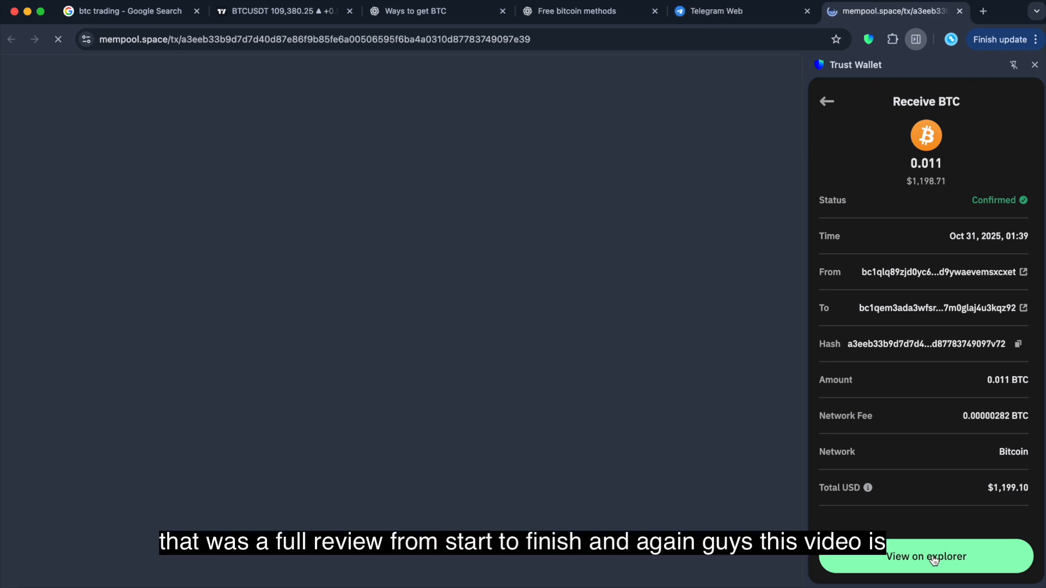
{"action": "left_click", "coordinate": [931, 555]}
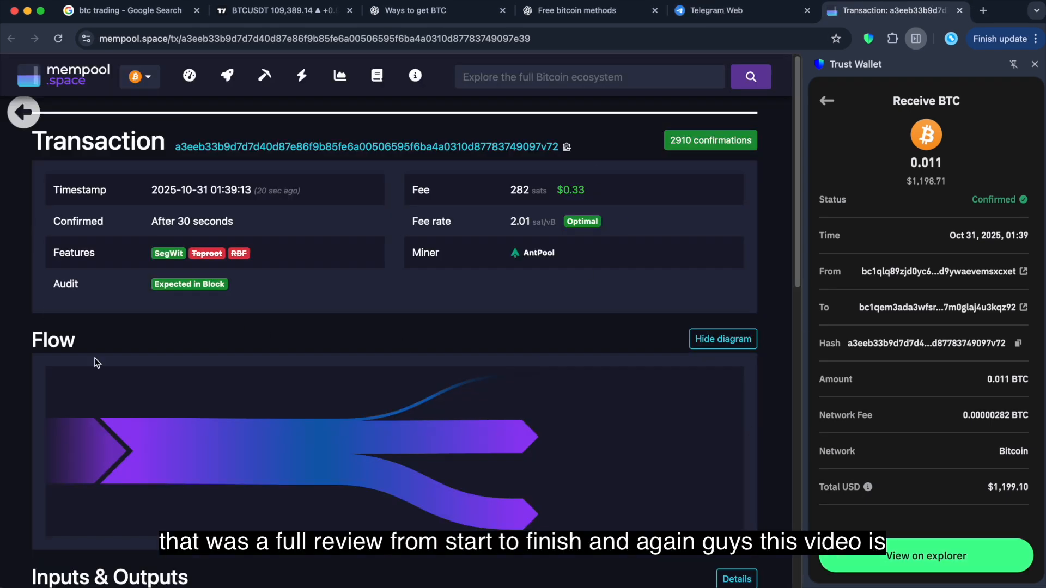
Return to the Telegram bot chat and close the Mines Ton app window.
{"action": "left_click", "coordinate": [730, 10]}
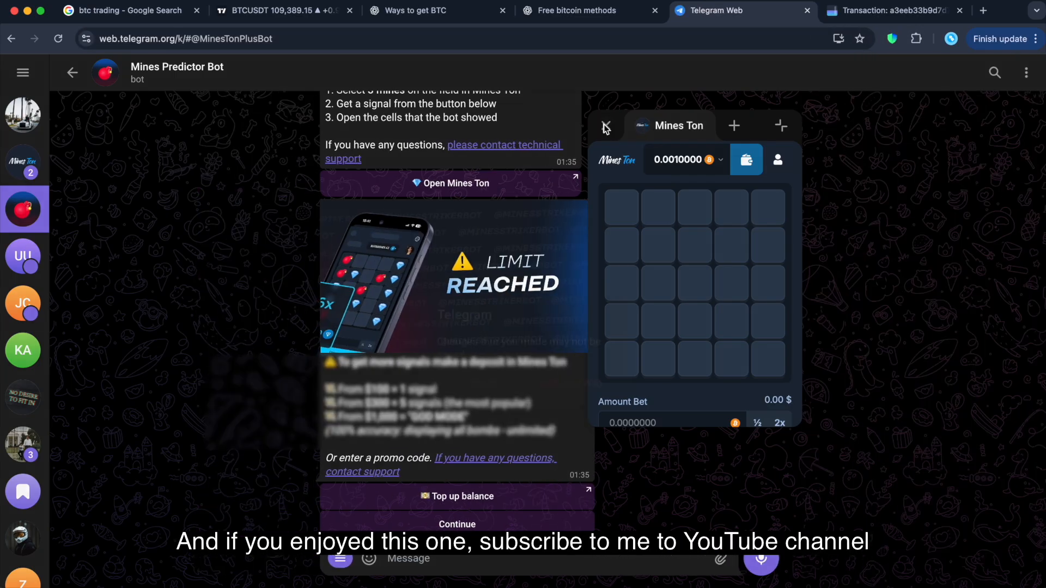
{"action": "left_click", "coordinate": [606, 127]}
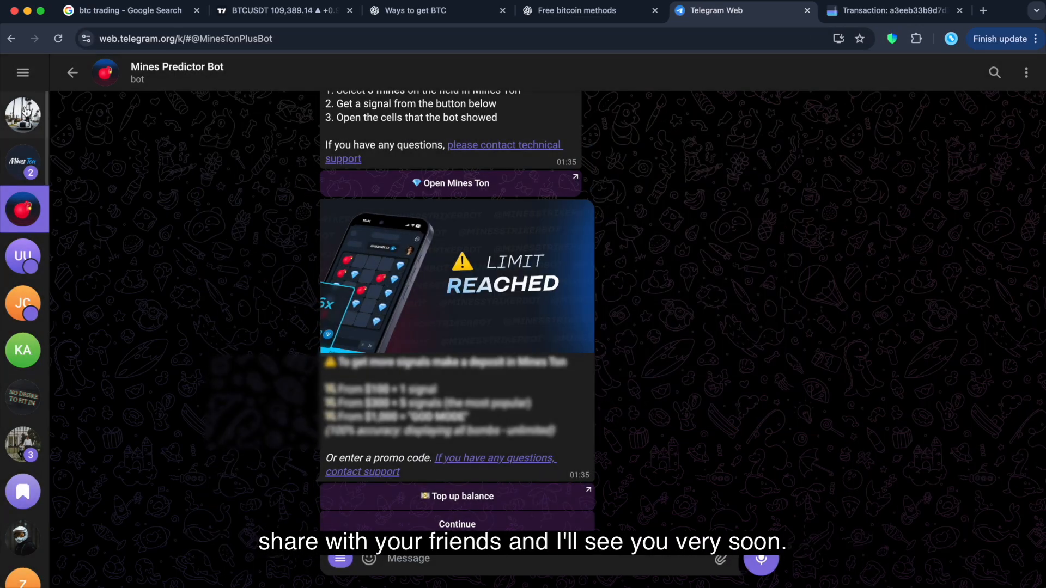